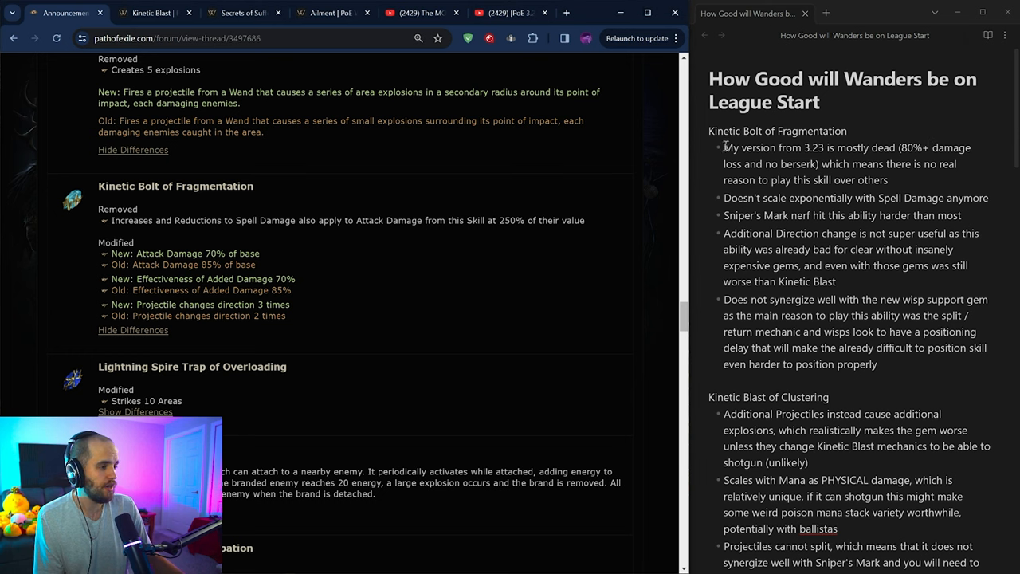
Highlight the notes that the 3.23 version is mostly dead and the projectile direction change.
left_click_drag(723, 147, 886, 179)
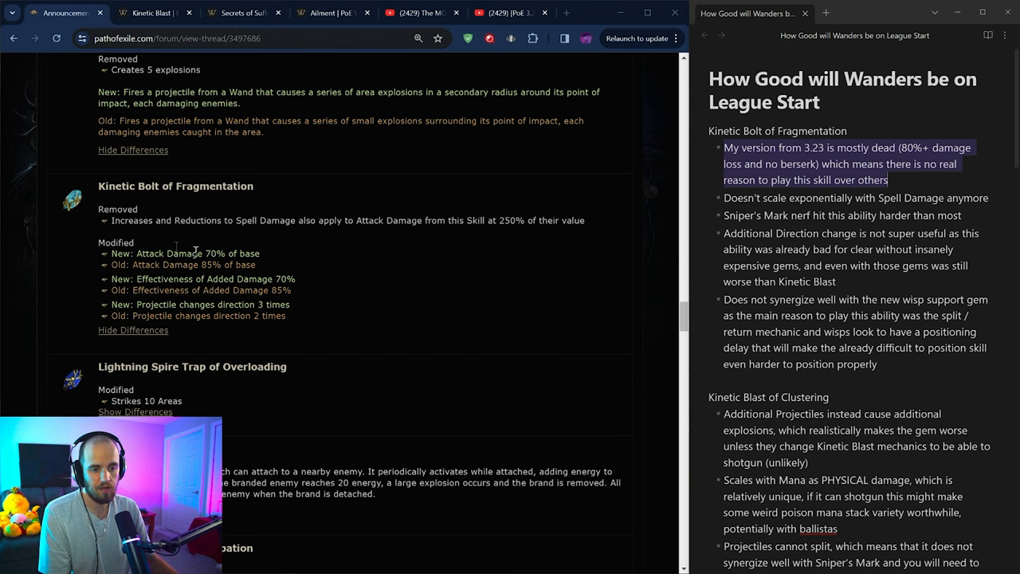
left_click_drag(110, 220, 583, 220)
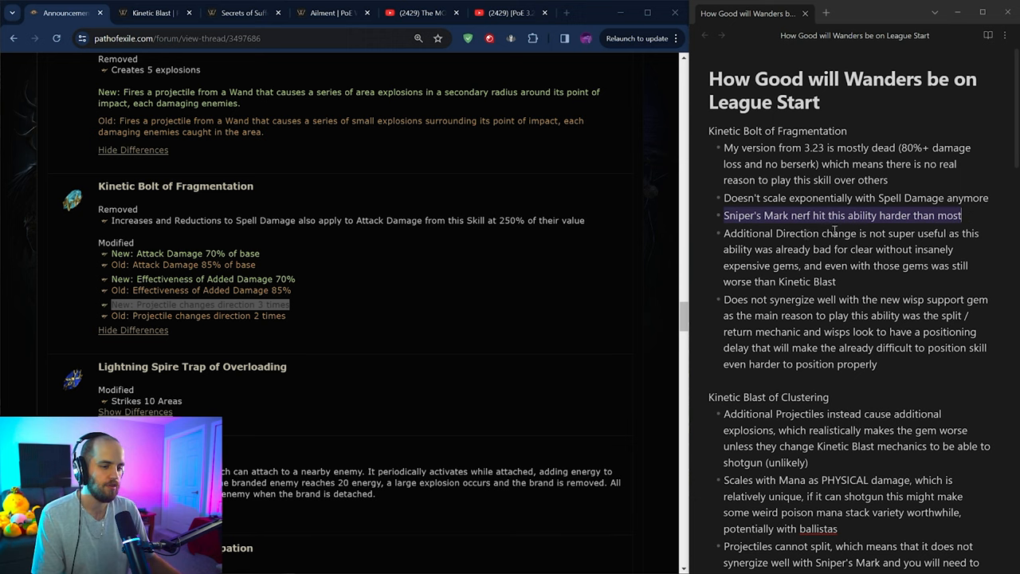
Mark the Sniper's Mark projectile split change lines further down the patch notes.
scroll("down", 3)
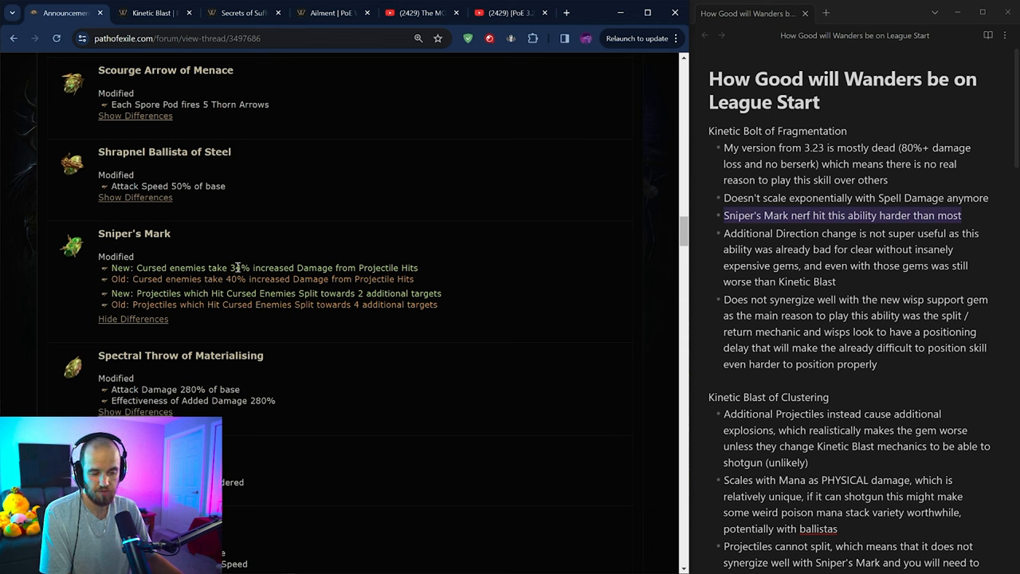
mouse_move(112, 297)
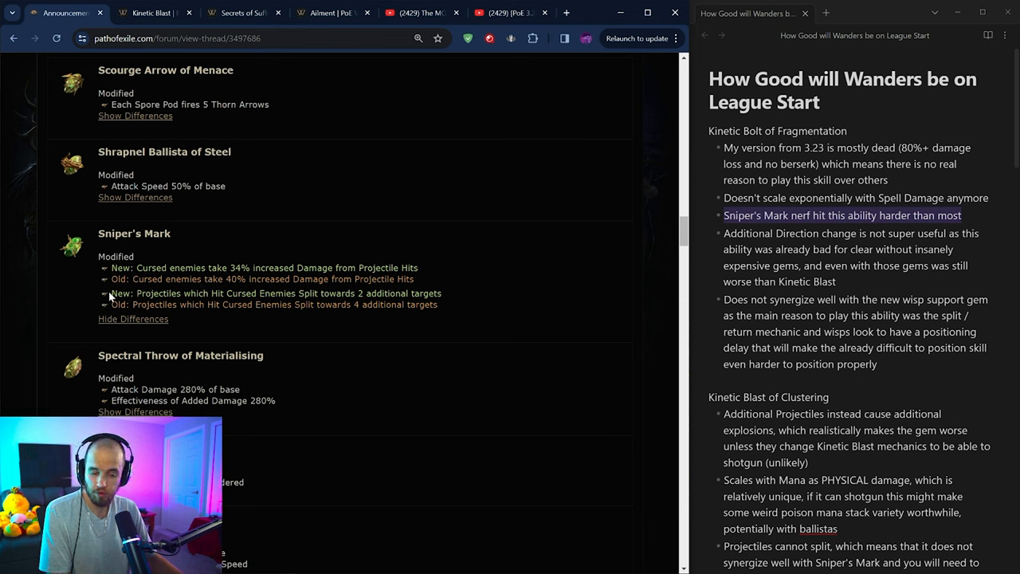
left_click_drag(110, 293, 437, 304)
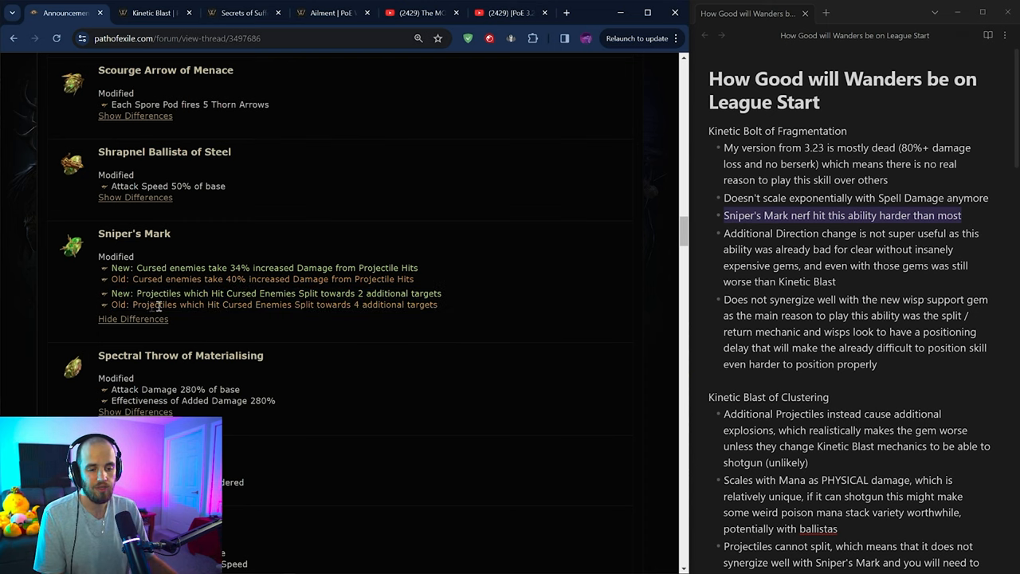
left_click_drag(112, 305, 438, 304)
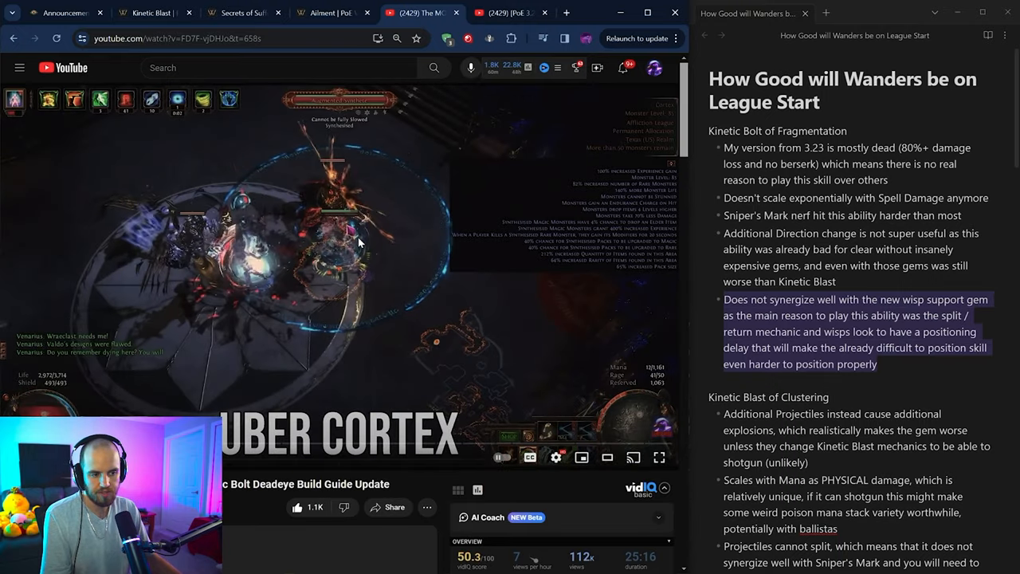
Control playback of the Deadeye build guide video on YouTube.
left_click(64, 13)
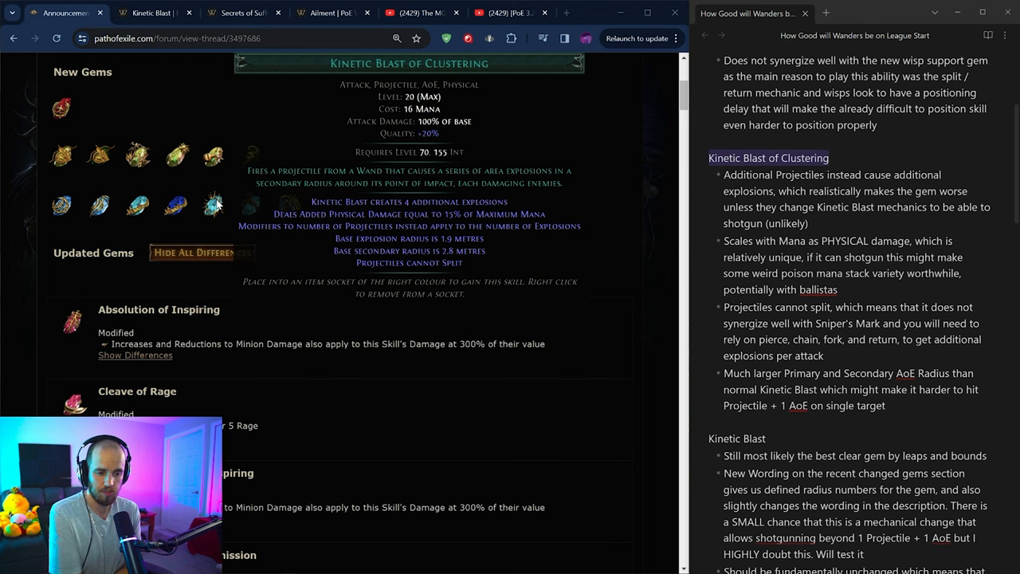
Select the 'New:' Kinetic Blast description text to contrast it with the old wording.
scroll("down", 3)
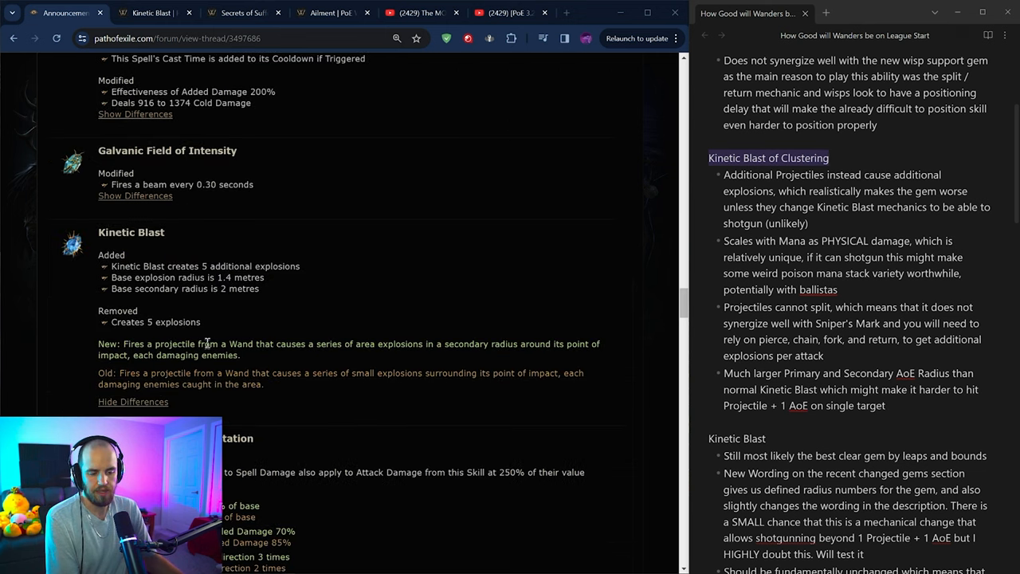
scroll("down", 3)
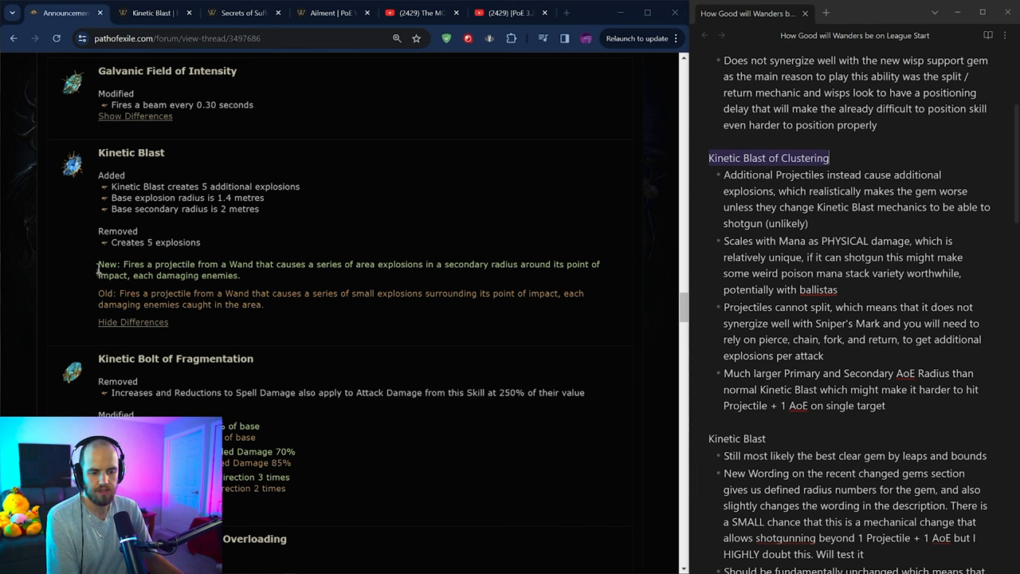
double_click(128, 293)
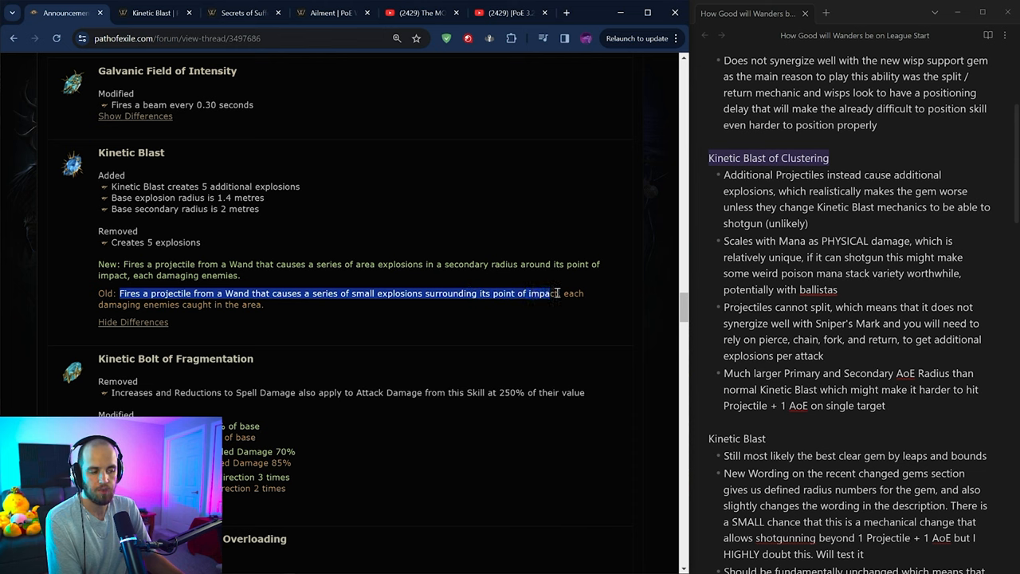
left_click_drag(558, 293, 263, 305)
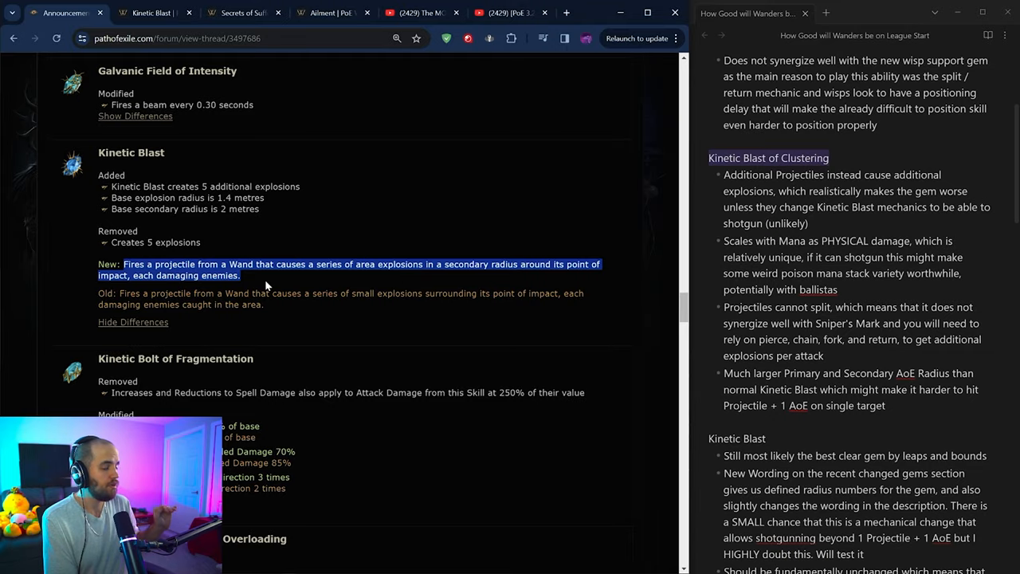
Scroll the thread to review the Kinetic Blast of Clustering split, mana-scaling and projectile notes.
scroll("down", 3)
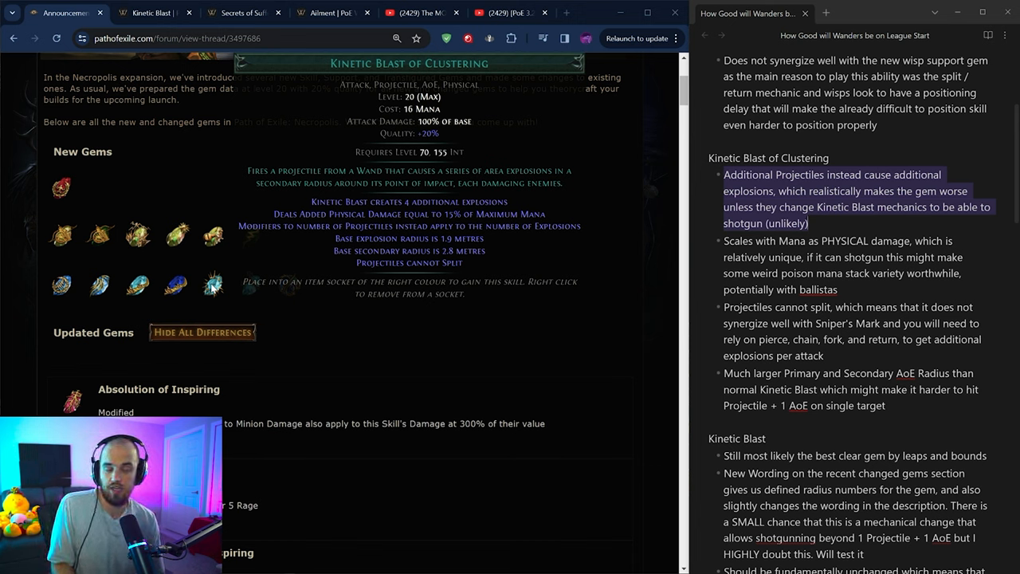
mouse_move(666, 268)
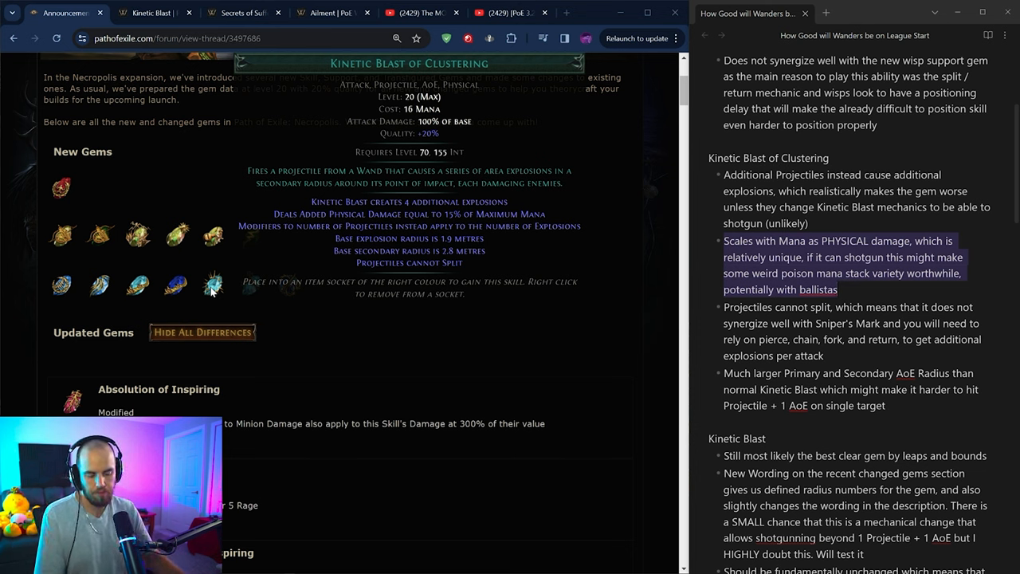
scroll("down", 3)
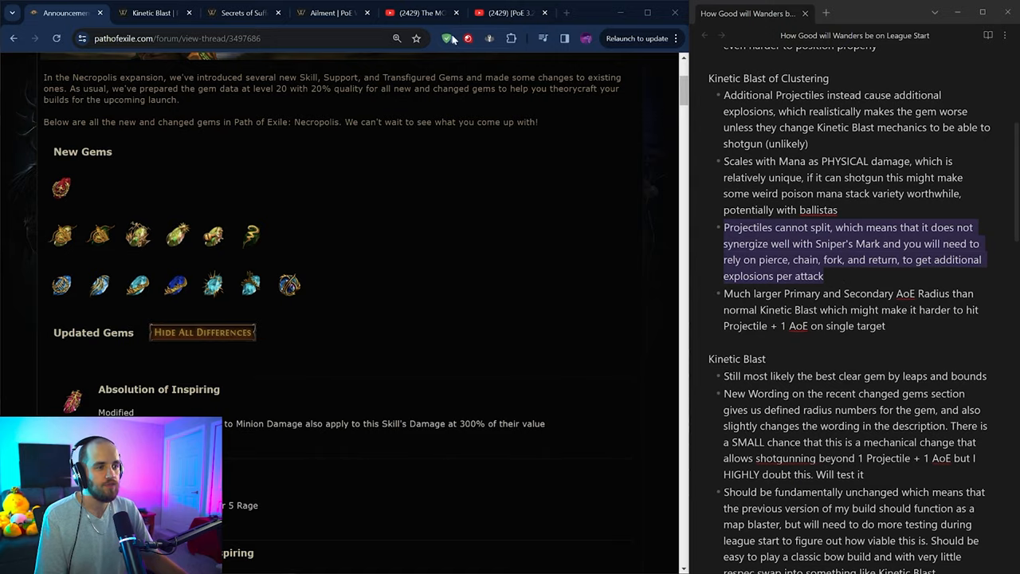
Switch to the YouTube Deadeye build guide video and start it playing.
left_click(414, 12)
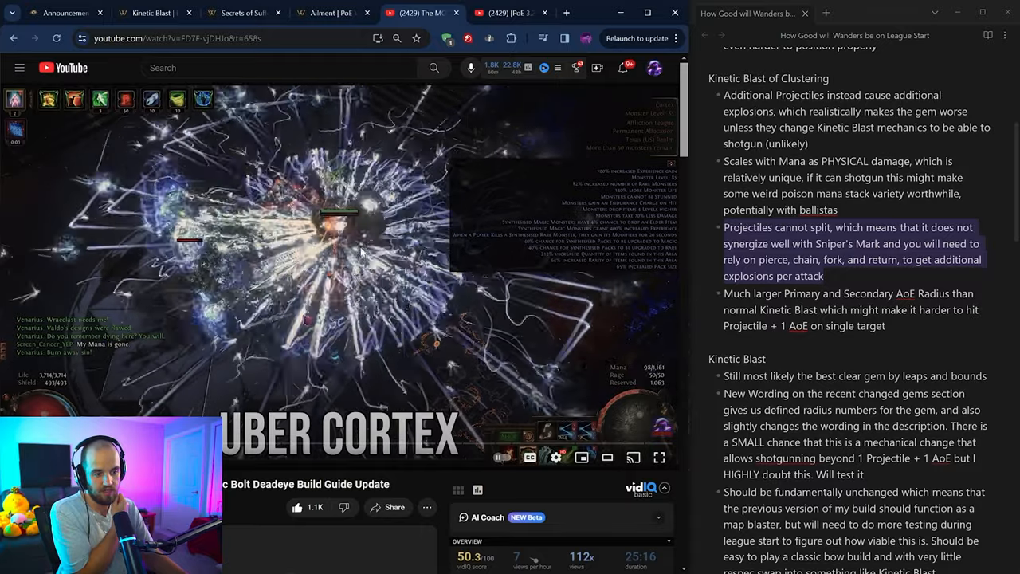
left_click(555, 456)
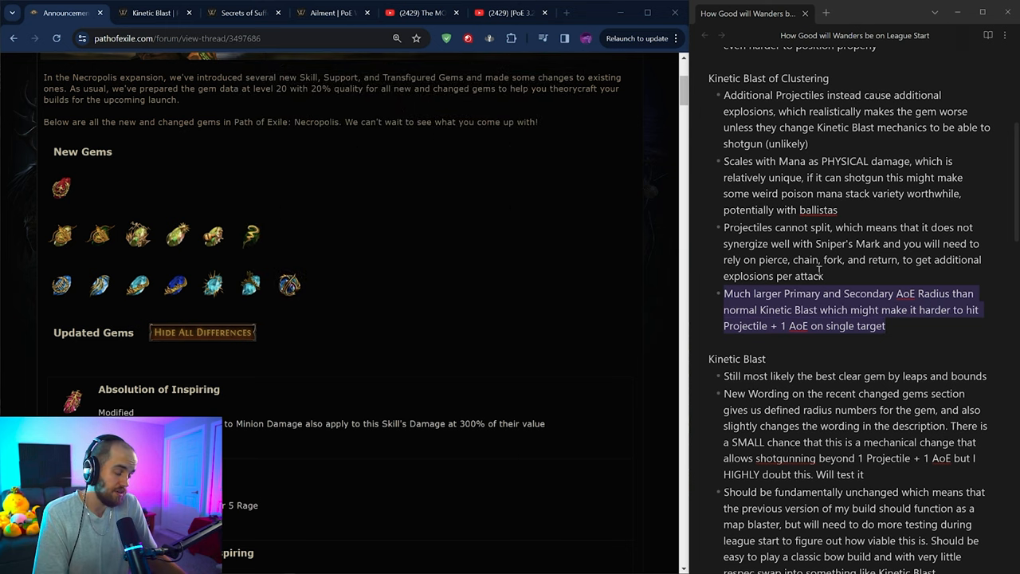
Scroll the forum evaluation notes down to the plain Kinetic Blast section.
scroll("down", 3)
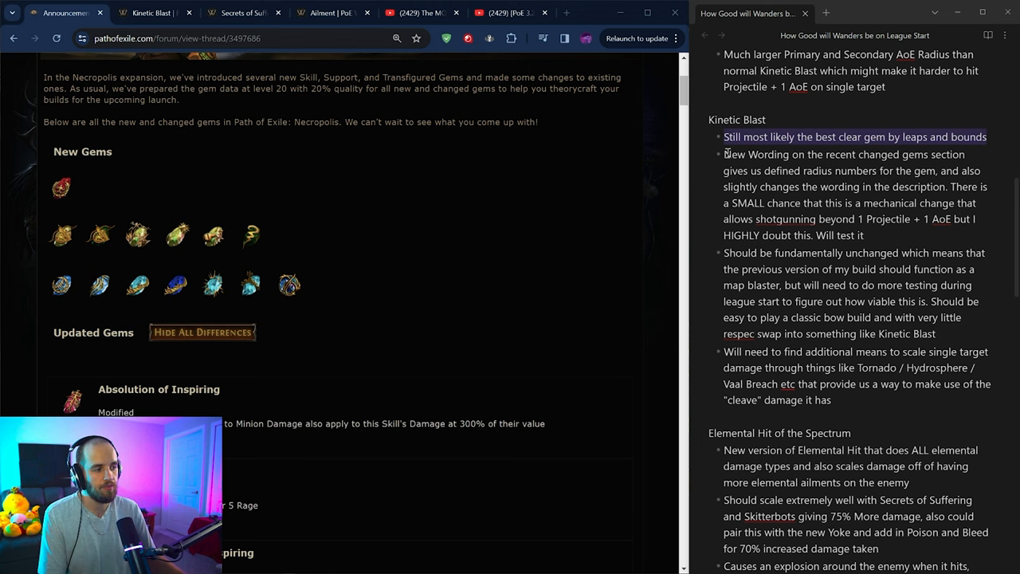
left_click_drag(724, 137, 864, 236)
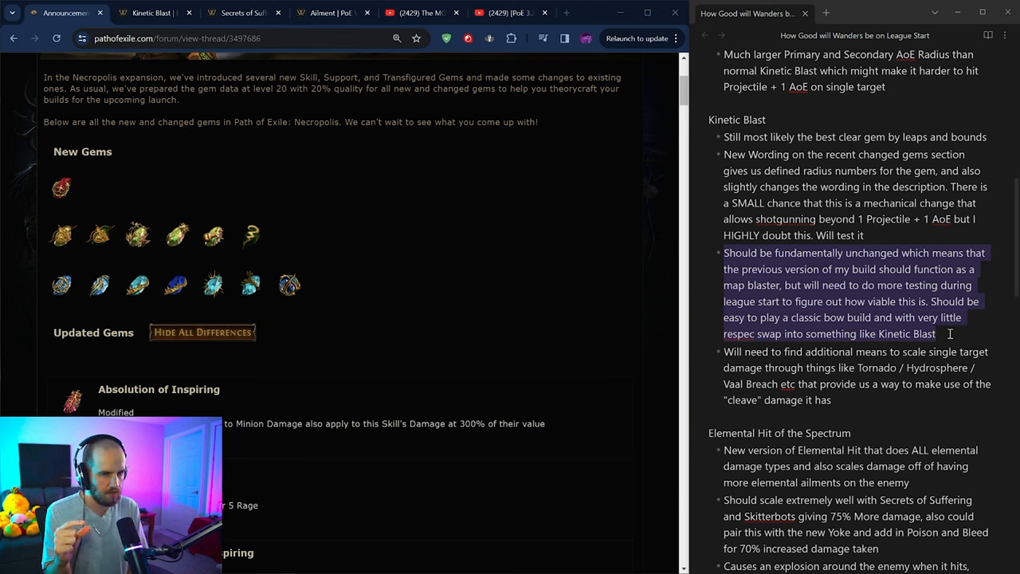
left_click_drag(937, 333, 833, 398)
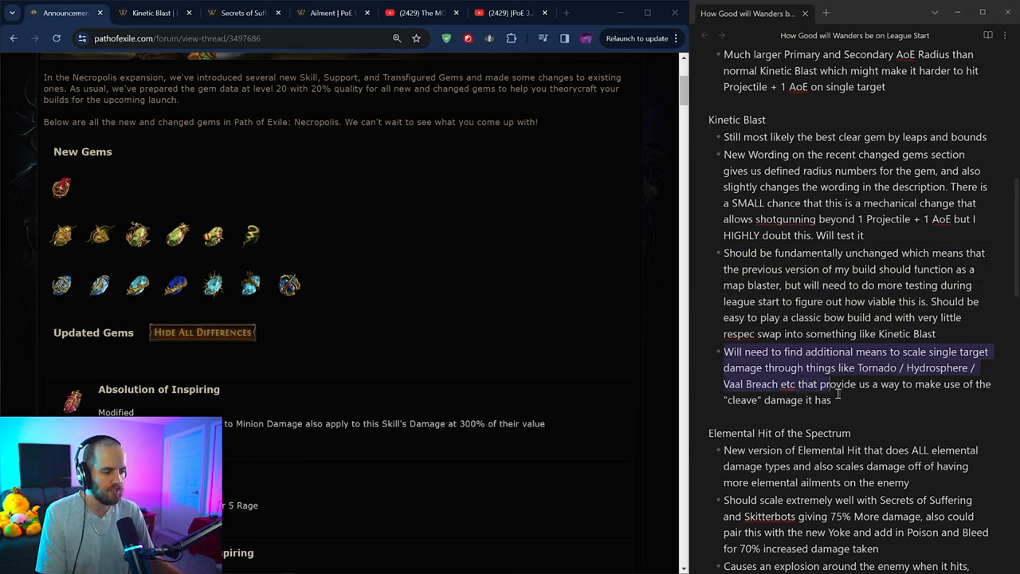
scroll("down", 3)
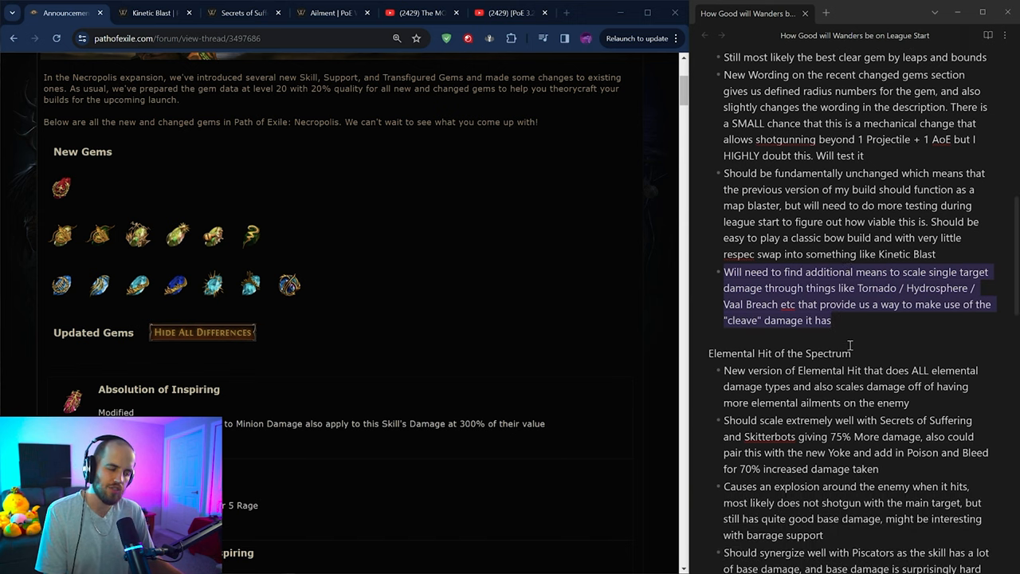
scroll("down", 3)
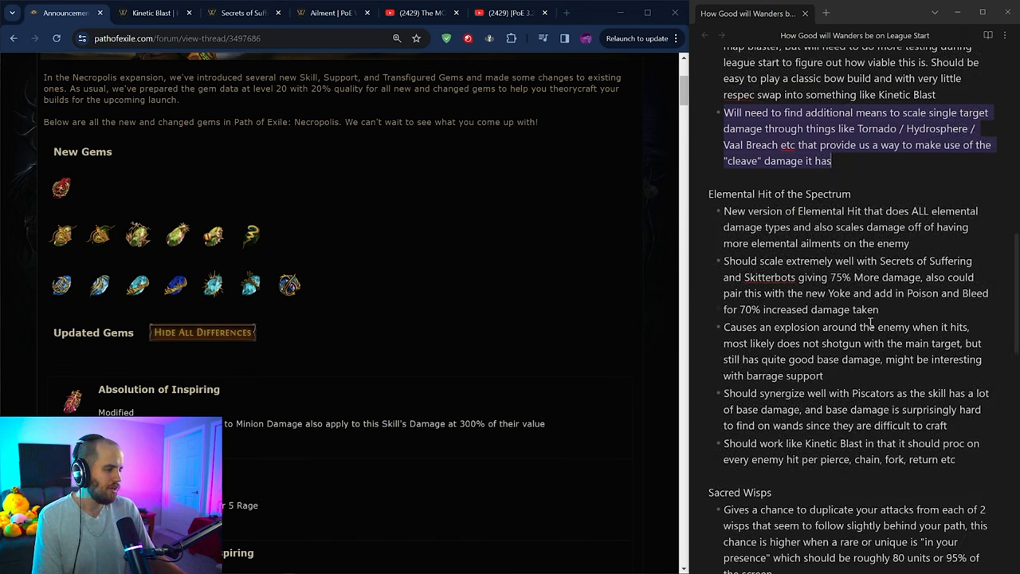
scroll("down", 3)
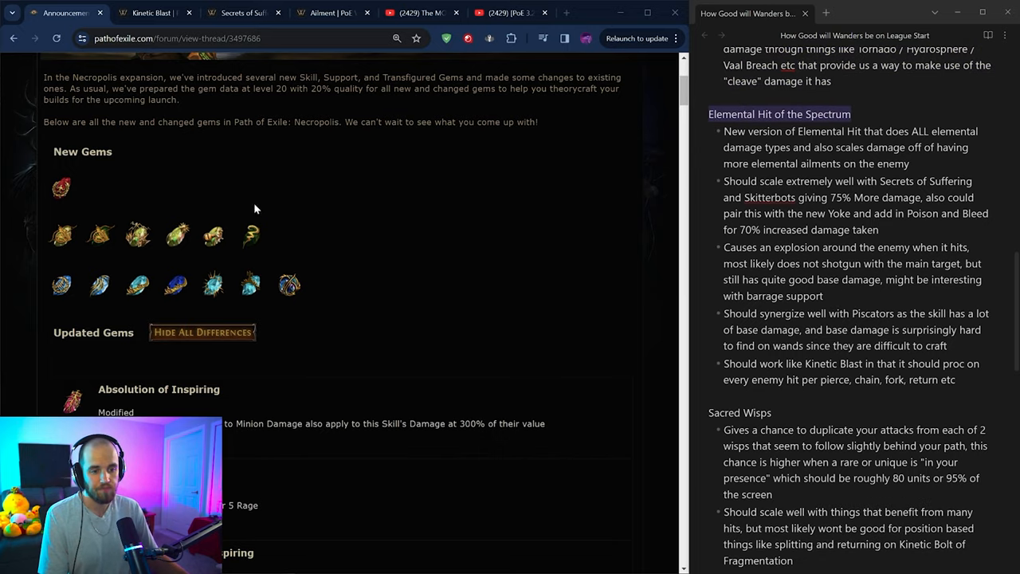
mouse_move(137, 232)
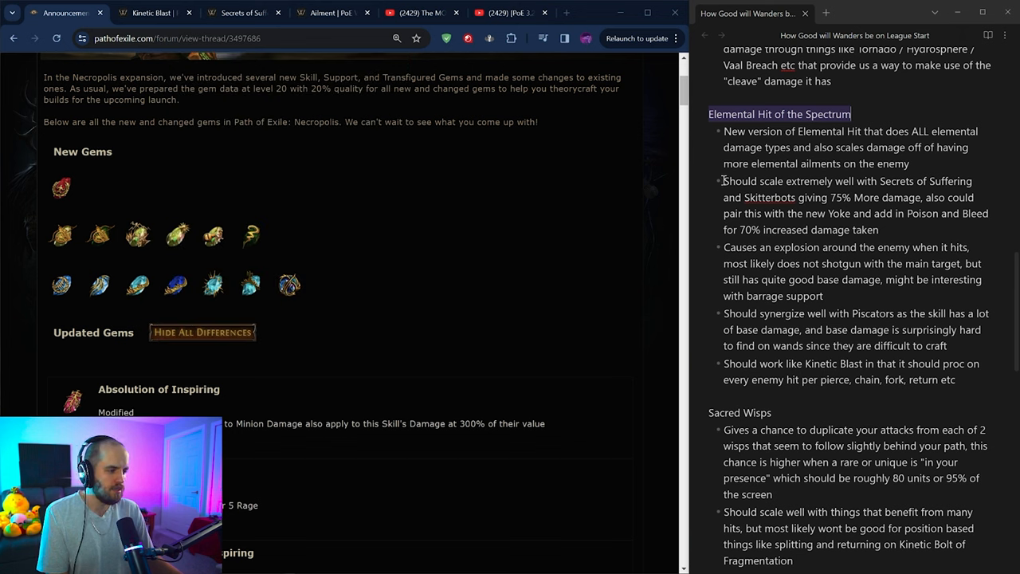
left_click_drag(723, 182, 880, 230)
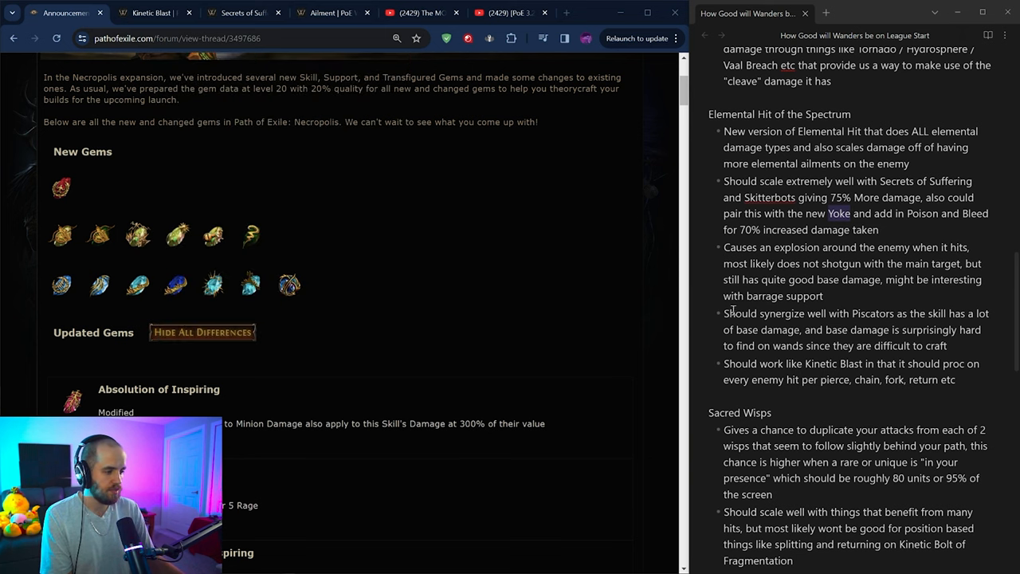
left_click_drag(723, 312, 947, 344)
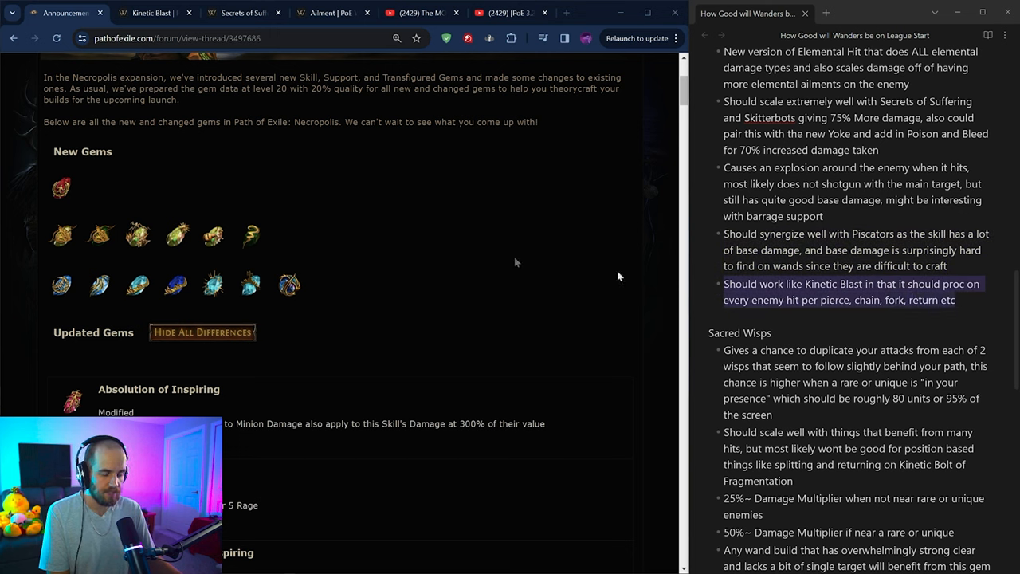
mouse_move(137, 234)
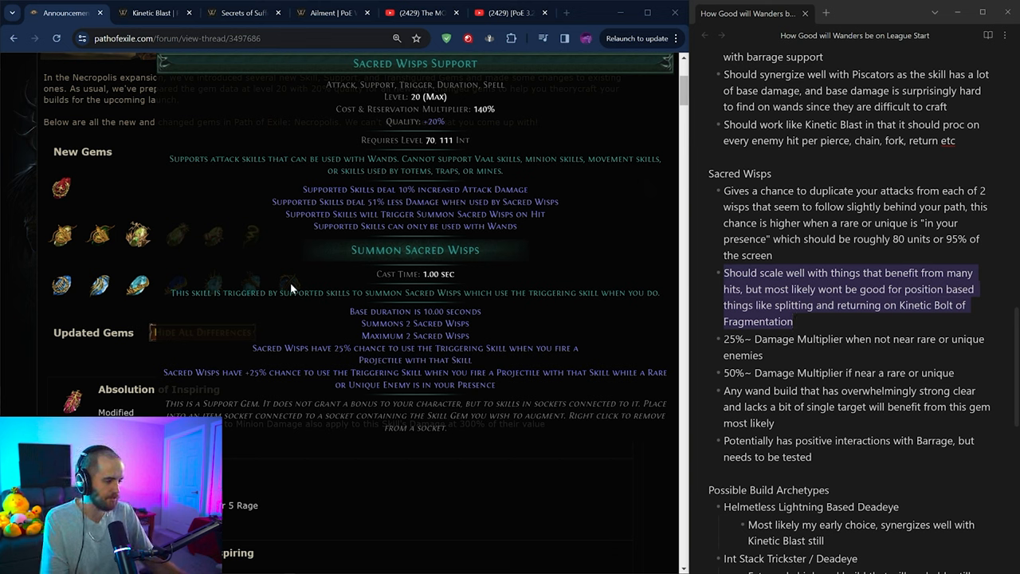
Scroll the notes past Sacred Wisps to the Possible Build Archetypes list.
scroll("down", 3)
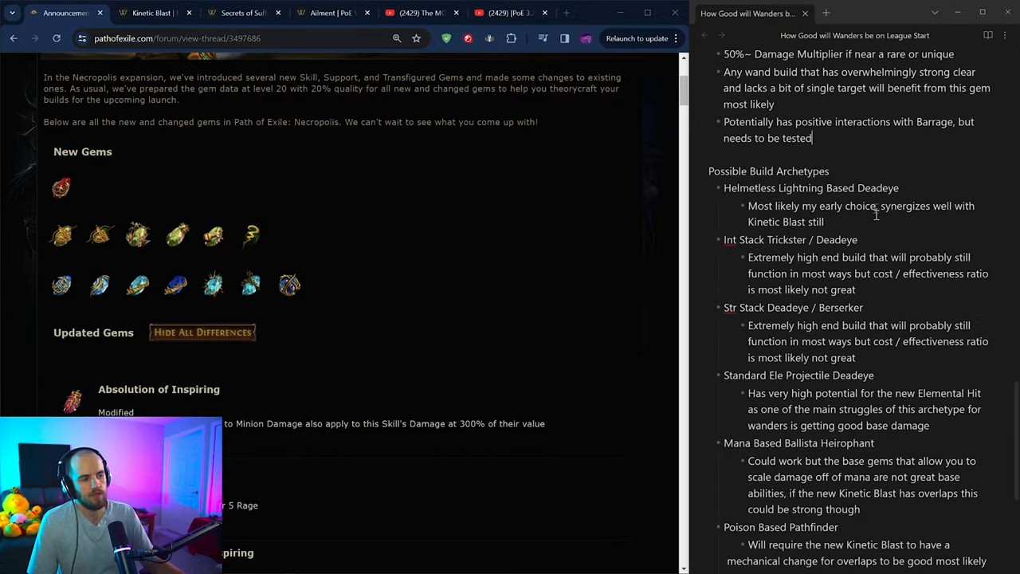
scroll("down", 3)
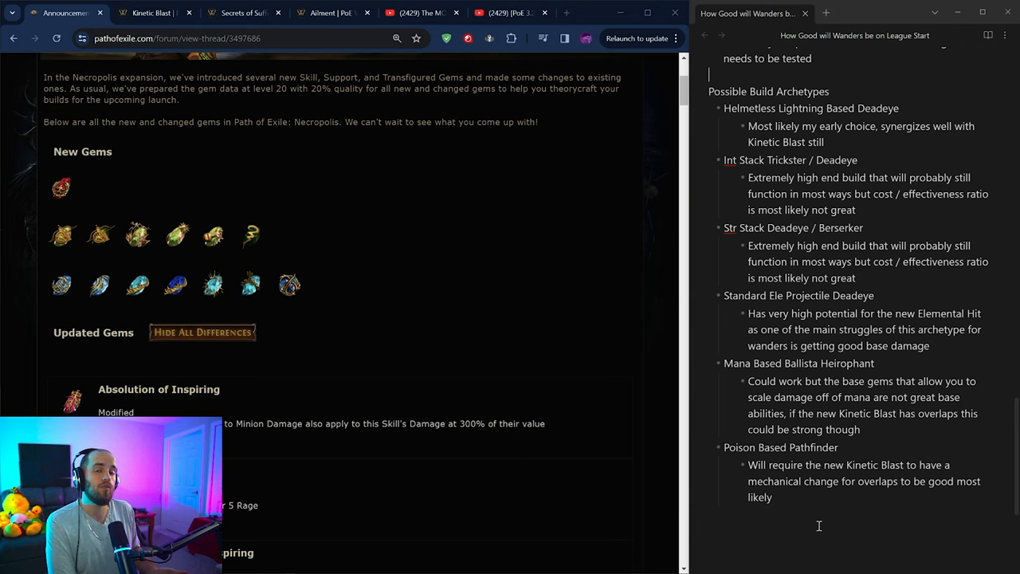
mouse_move(835, 335)
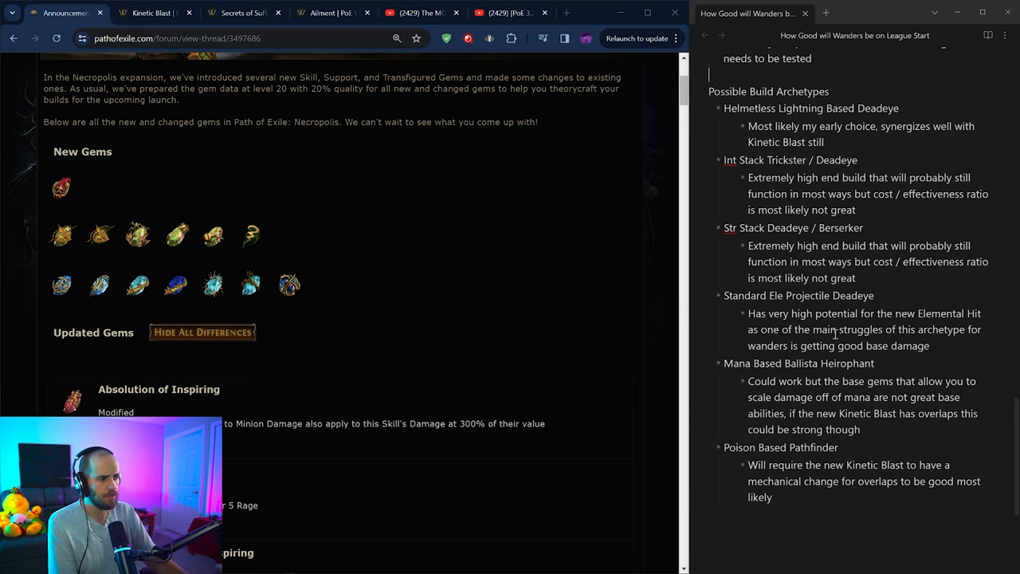